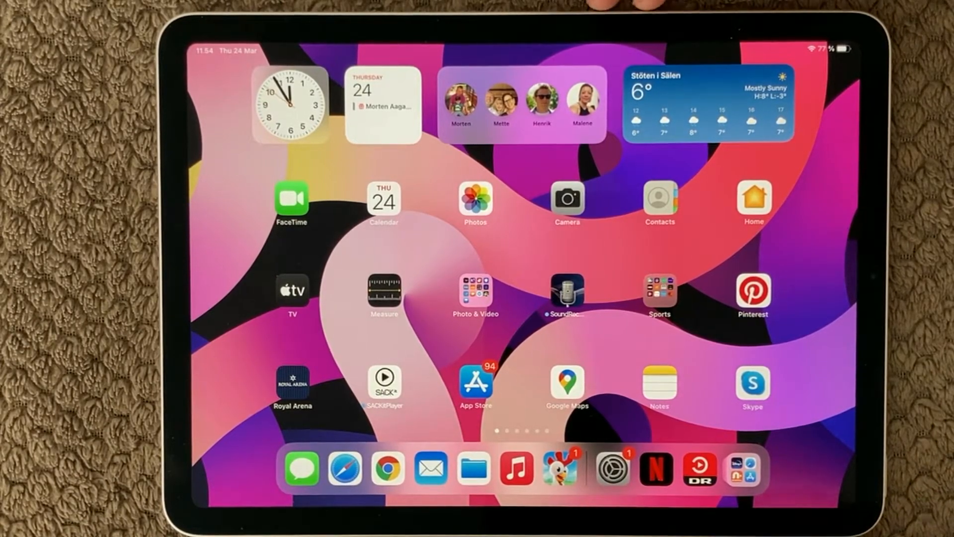
Launch Settings from the Dock, landing on the Wi-Fi page connected to Las Vegas.
left_click(612, 468)
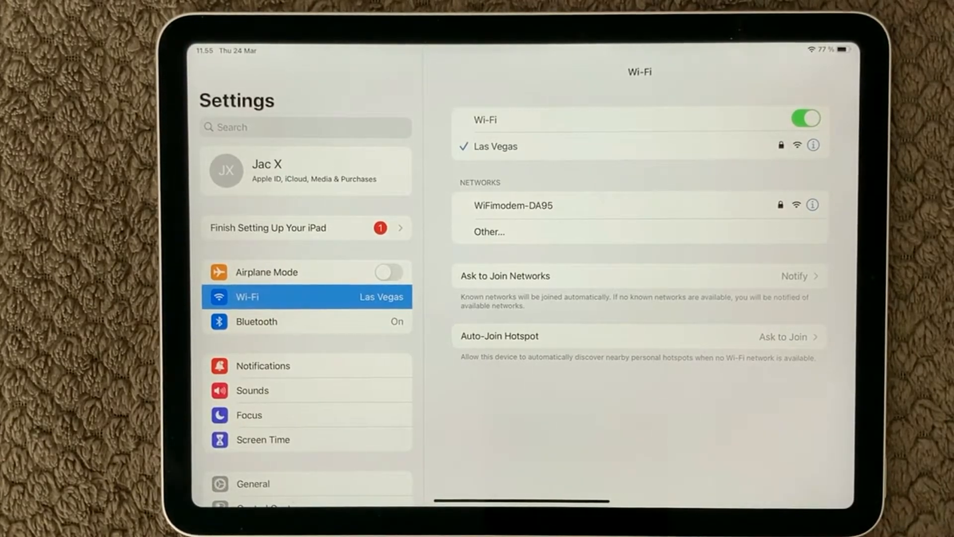
Toggle Wi-Fi off and back on so the iPad reconnects to Las Vegas.
left_click(806, 118)
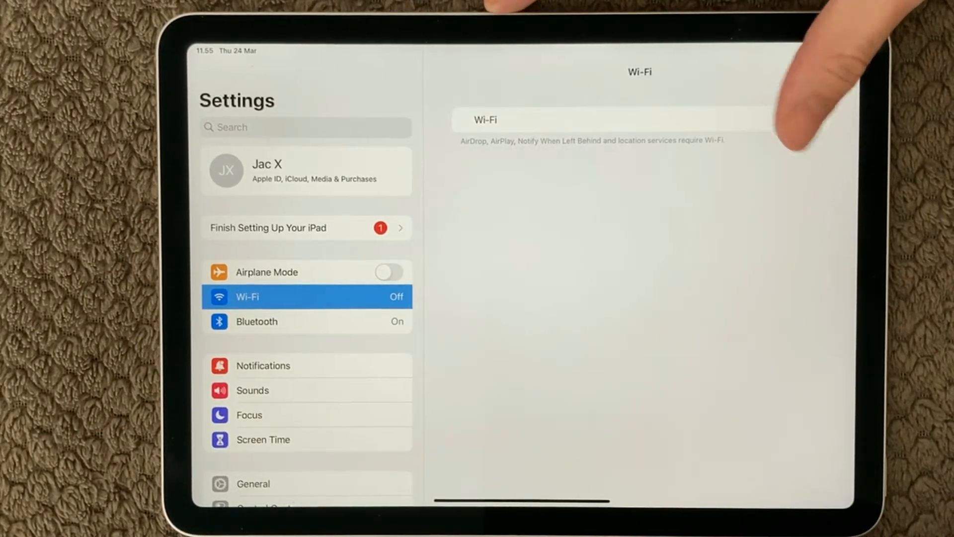
left_click(806, 119)
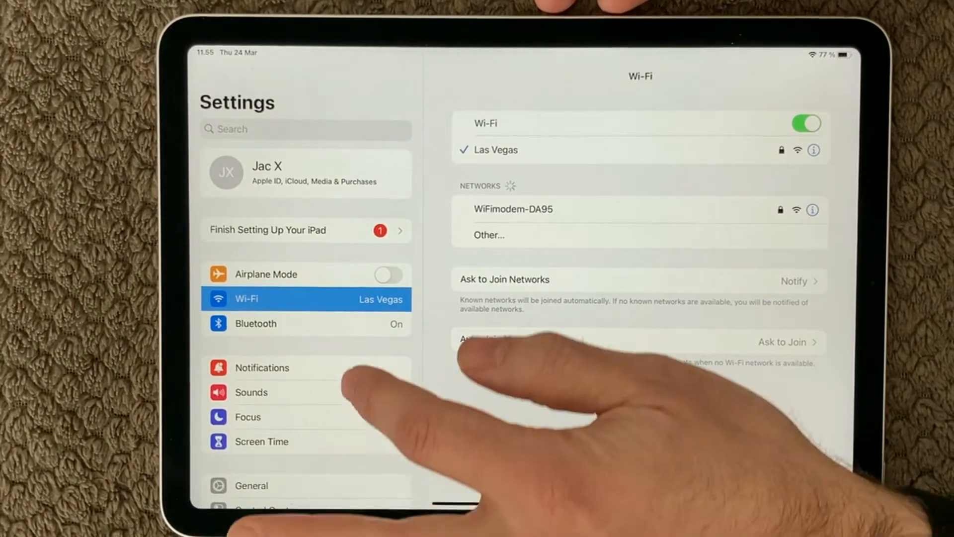
Reach the Reset options under General > Transfer or Reset iPad.
left_click(251, 388)
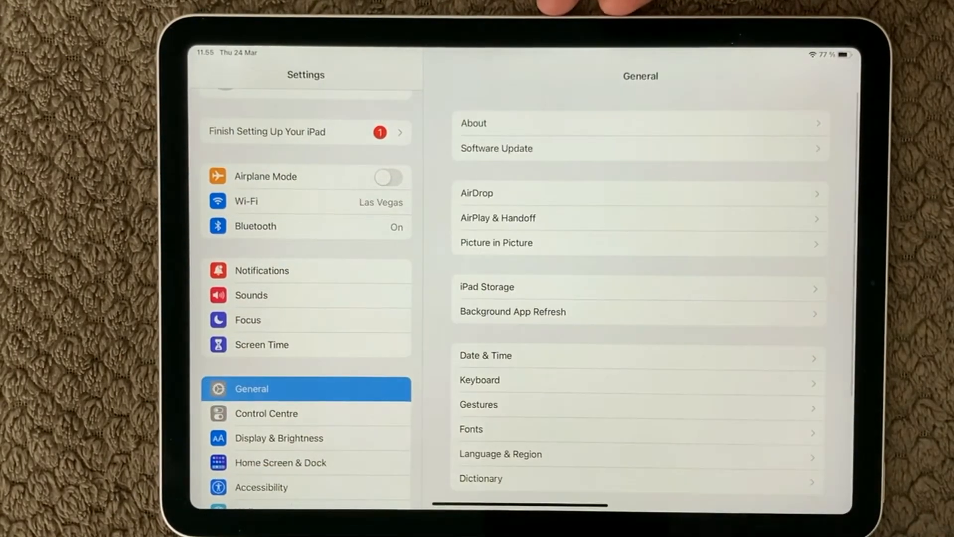
scroll("down", 3)
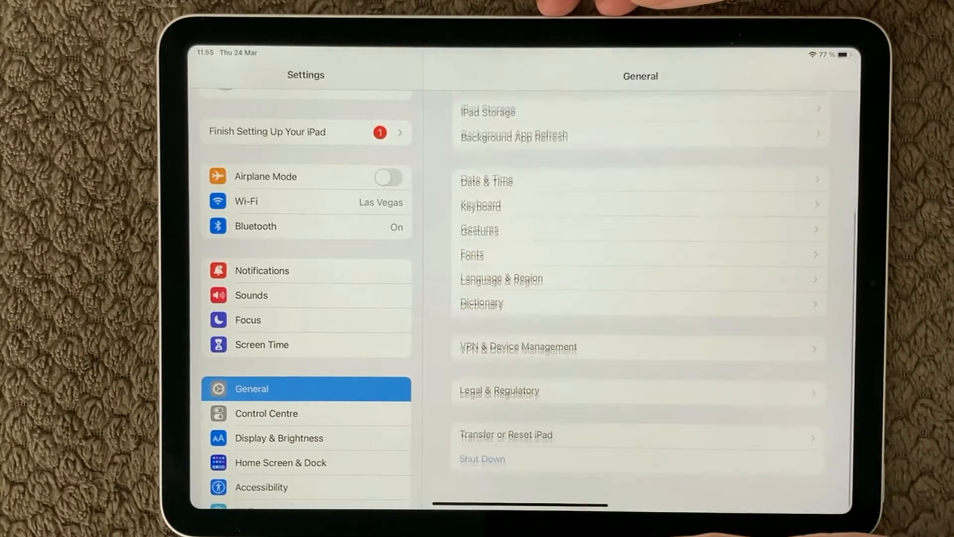
left_click(505, 434)
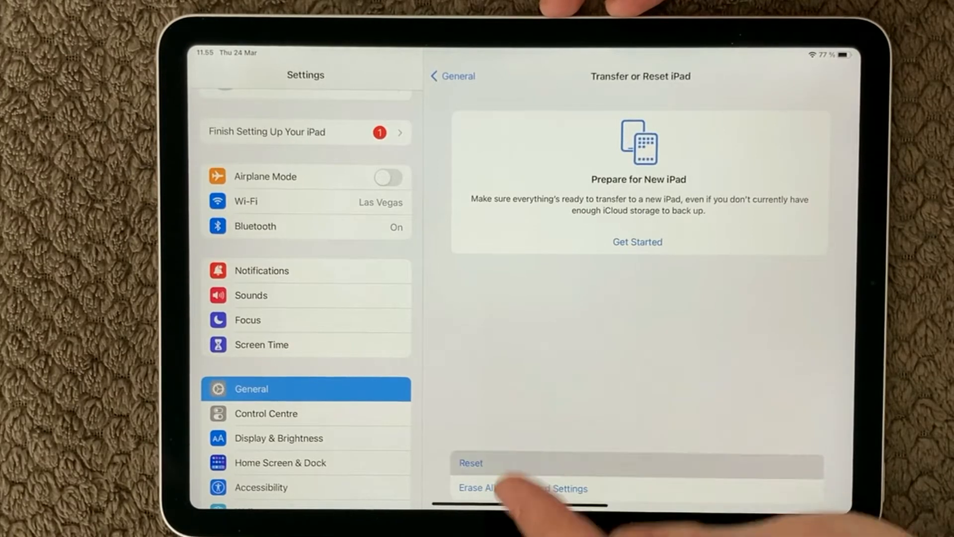
left_click(471, 463)
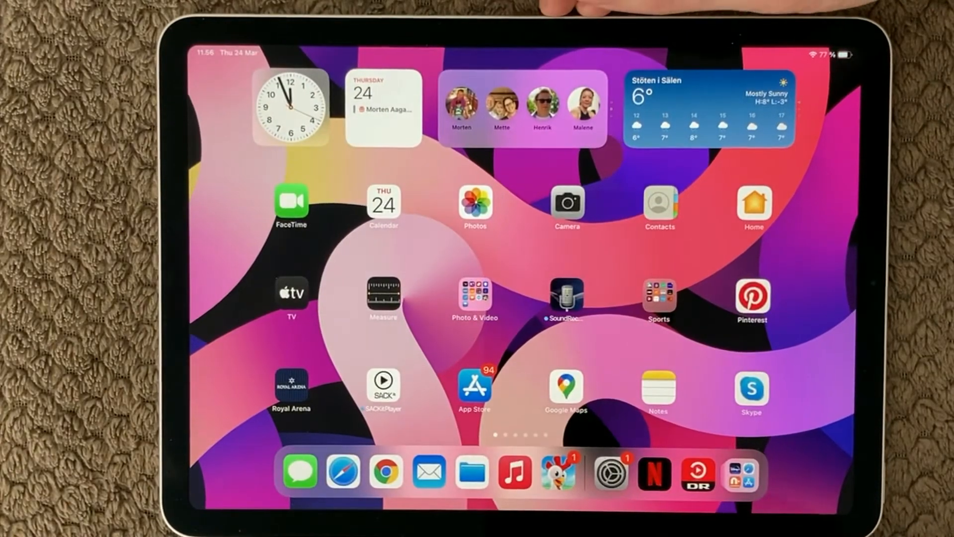
Reopen Settings from the Dock, returning to the Transfer or Reset iPad page.
left_click(654, 471)
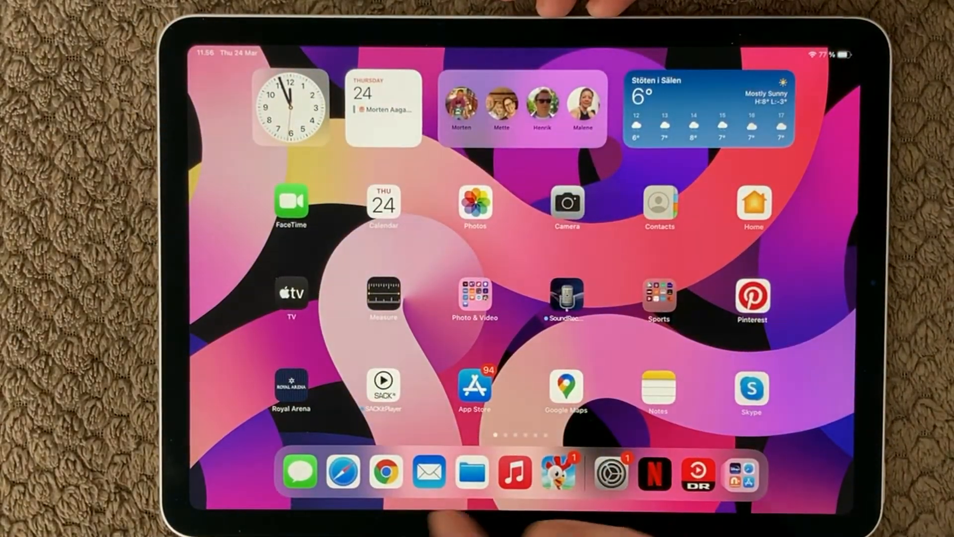
left_click(610, 471)
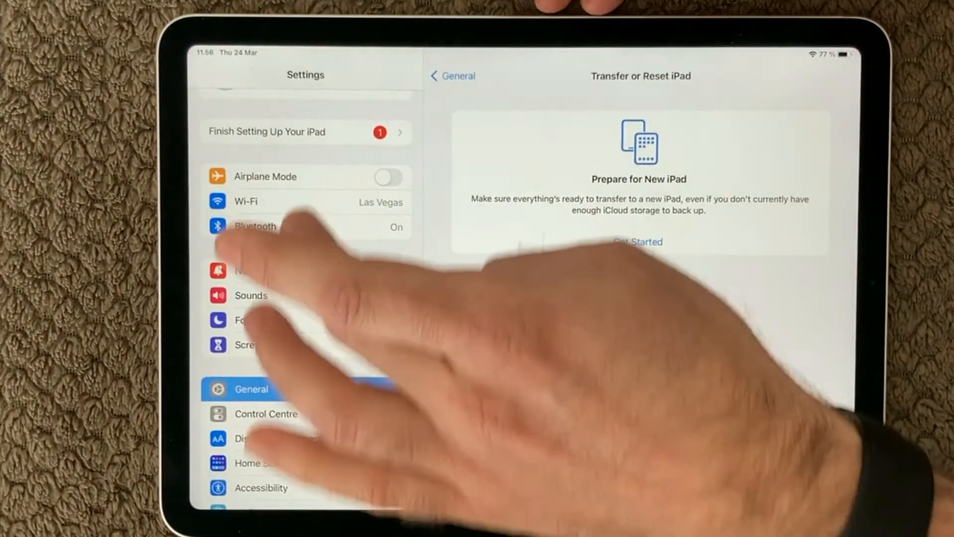
Find Netflix via Settings search and check its Local Network access permission.
left_click(286, 73)
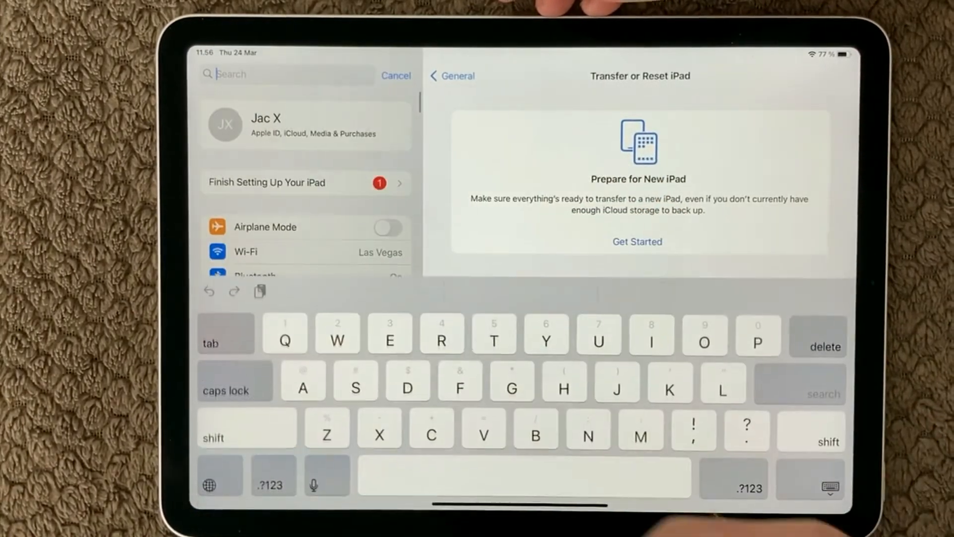
type("Netf")
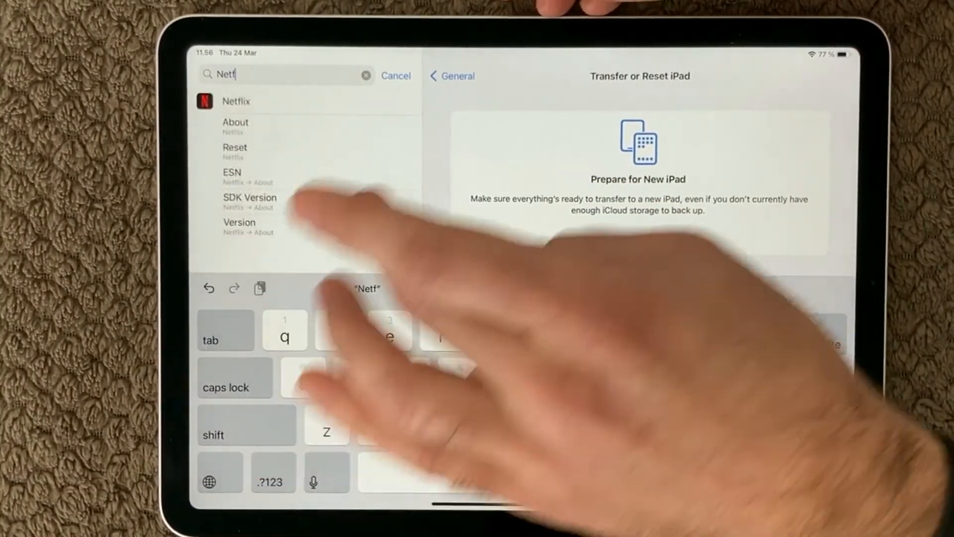
left_click(236, 101)
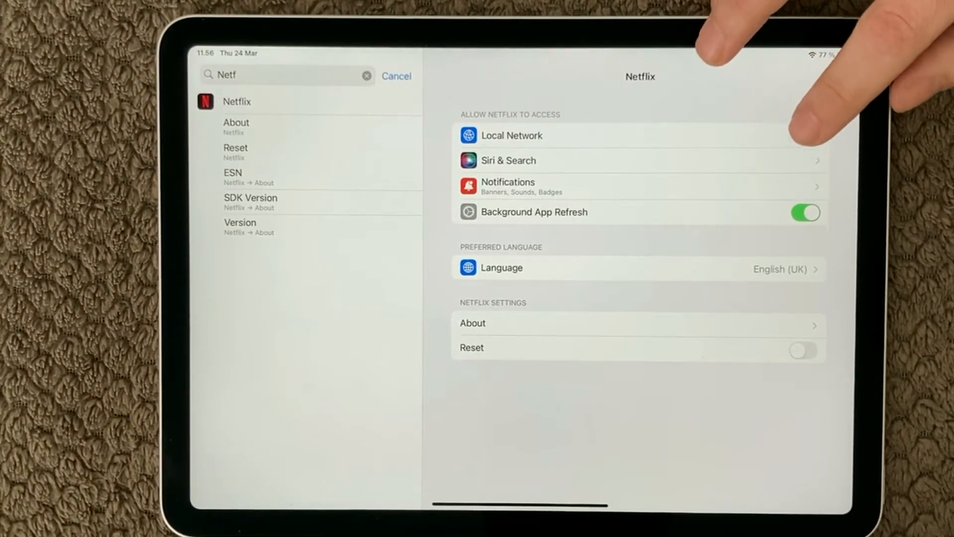
left_click(805, 135)
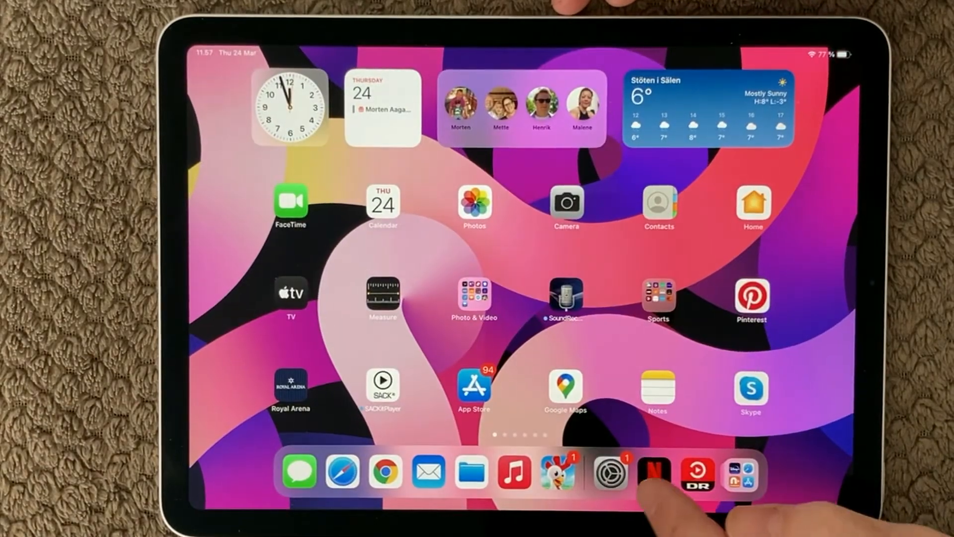
Launch Netflix and list casting devices, showing Living Room TV.
left_click(653, 474)
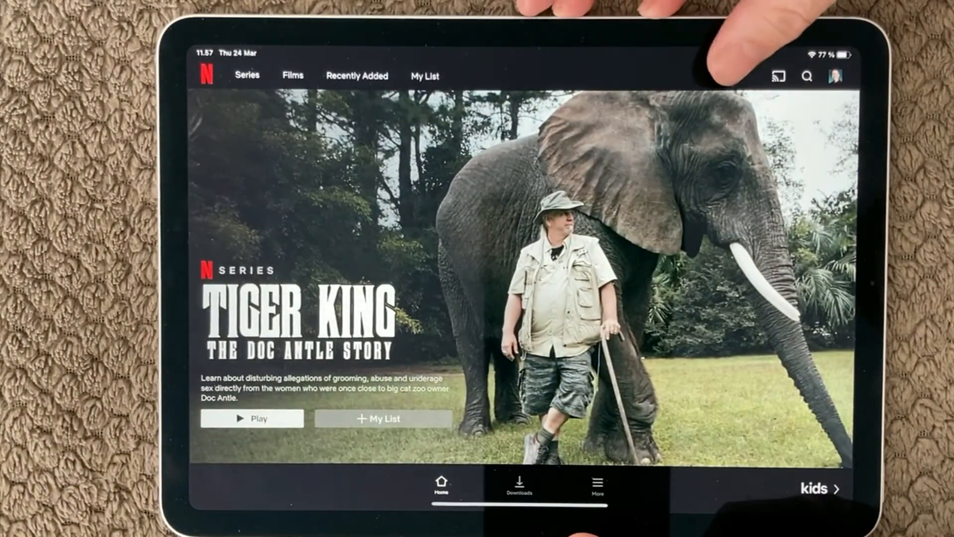
left_click(777, 76)
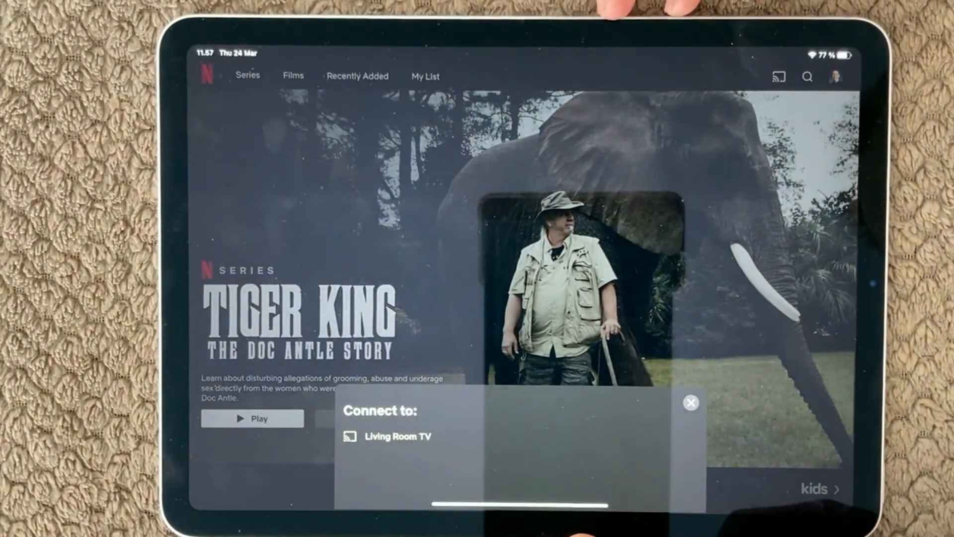